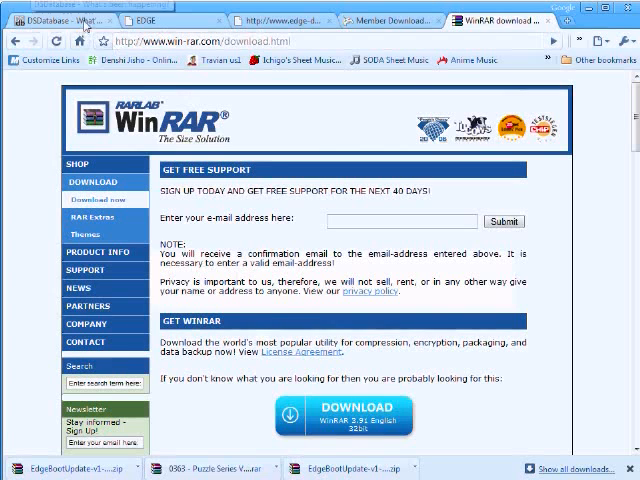
Switch from the WinRAR page to the DS database news, then to the EDGE site home
left_click(50, 20)
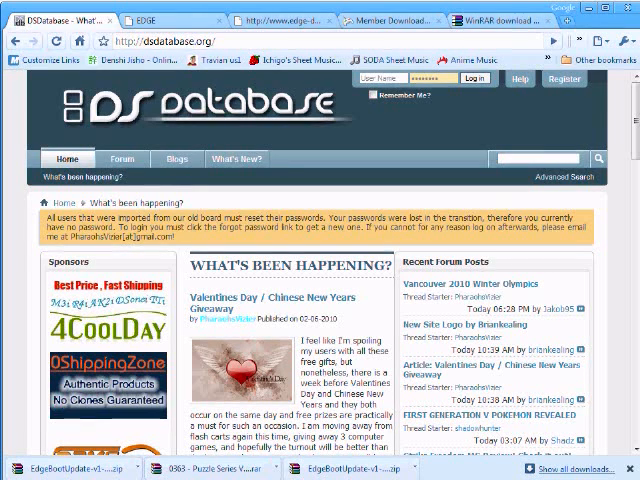
left_click(144, 20)
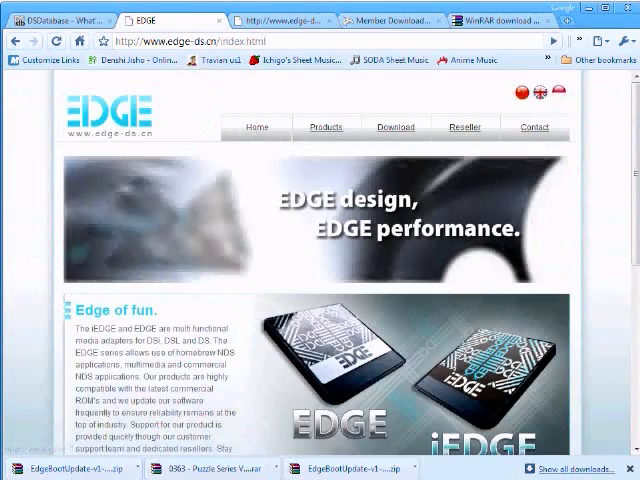
scroll("down", 3)
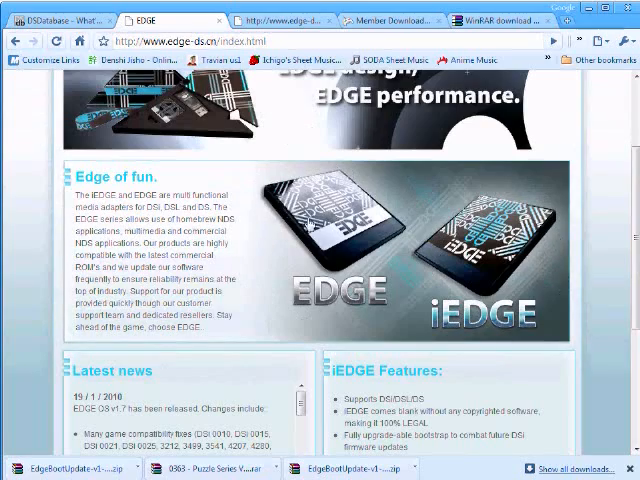
scroll("down", 3)
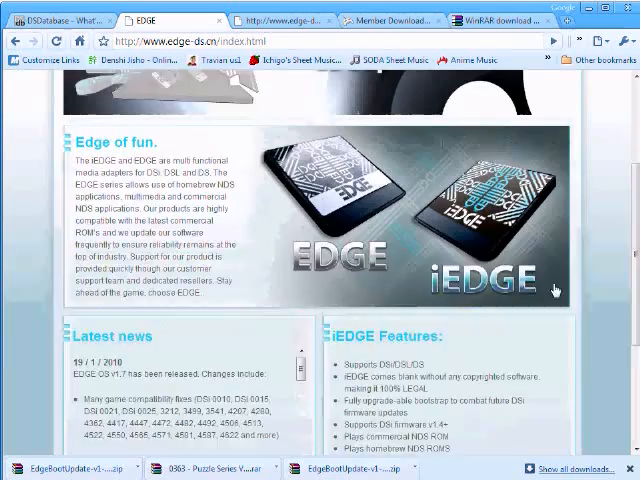
scroll("down", 3)
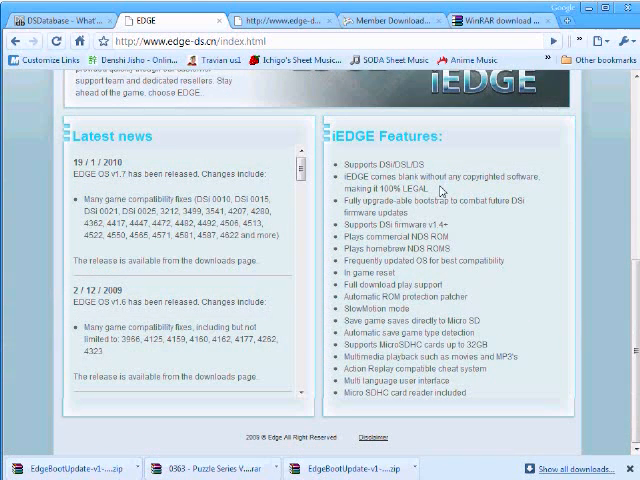
double_click(430, 180)
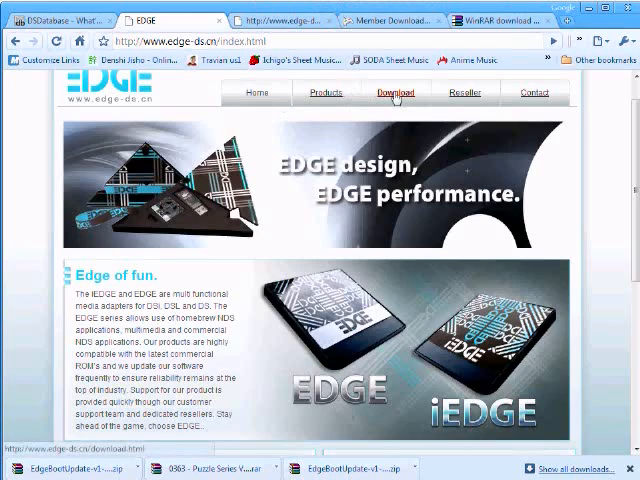
Read the iEDGE Reference Manual down to 'Copying the bootstrap update to MicroSD'
left_click(392, 92)
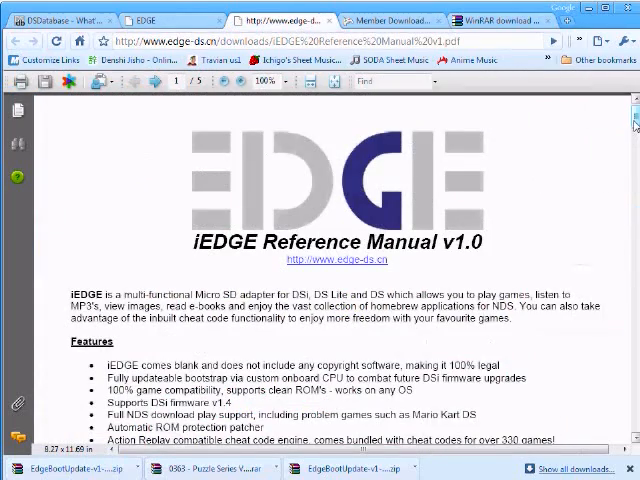
scroll("down", 3)
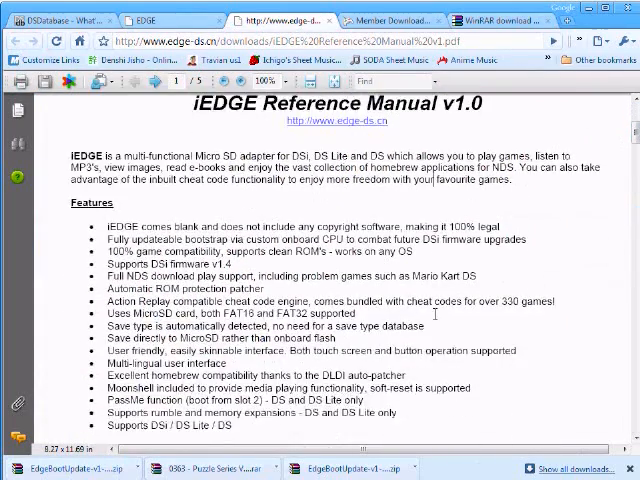
scroll("down", 3)
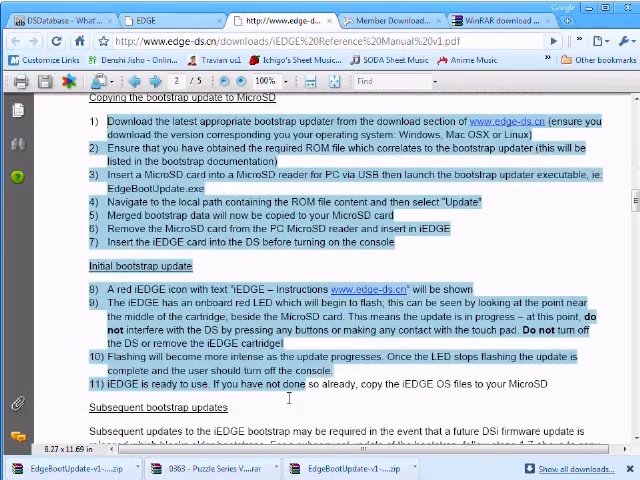
scroll("down", 3)
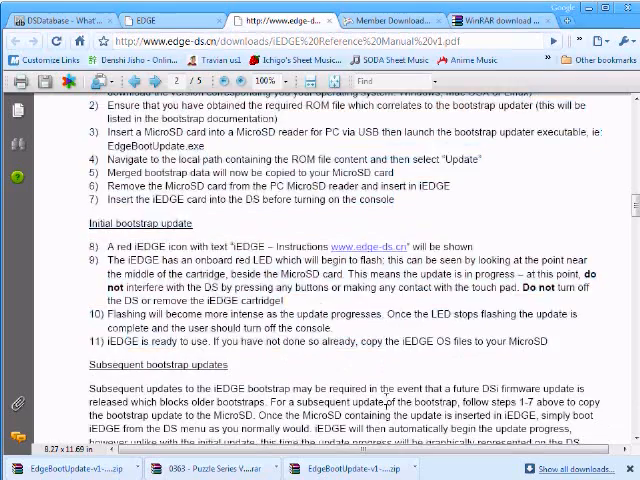
scroll("up", 3)
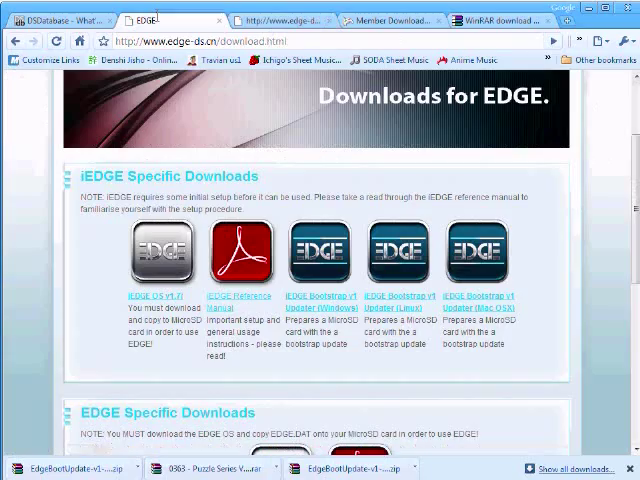
mouse_move(600, 266)
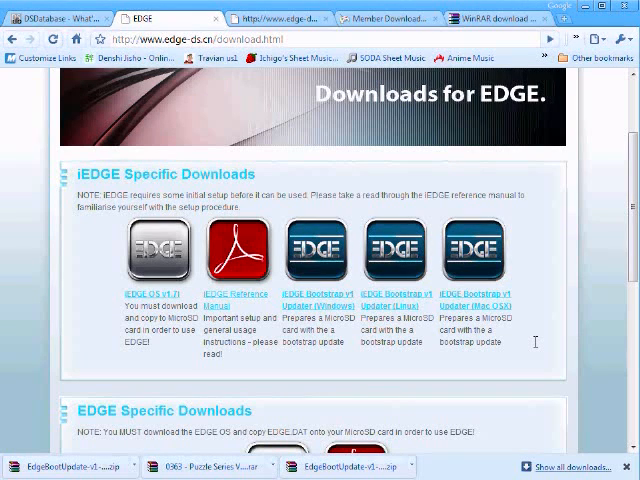
Scroll through the iEDGE Specific, EDGE Specific and Common Downloads sections
scroll("up", 3)
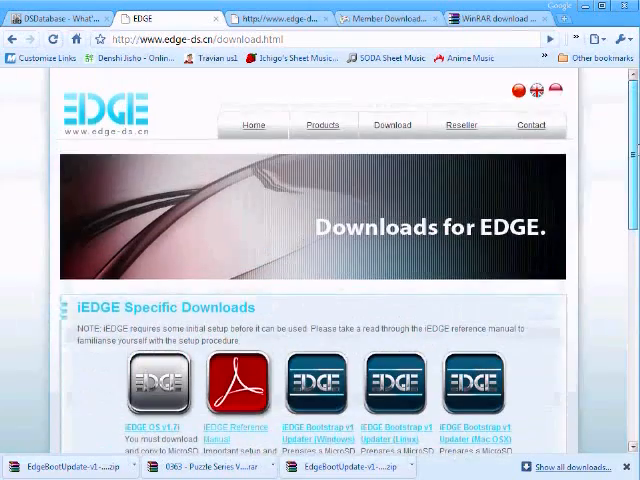
scroll("down", 3)
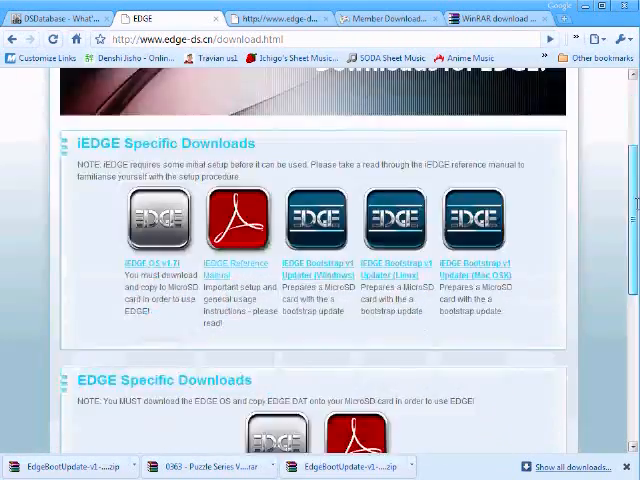
scroll("down", 3)
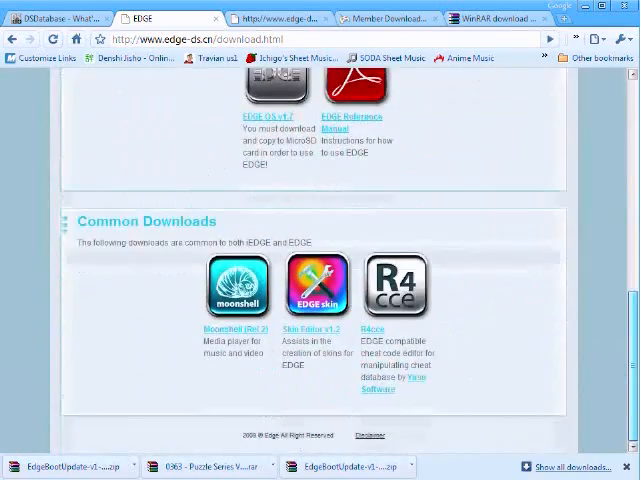
scroll("up", 3)
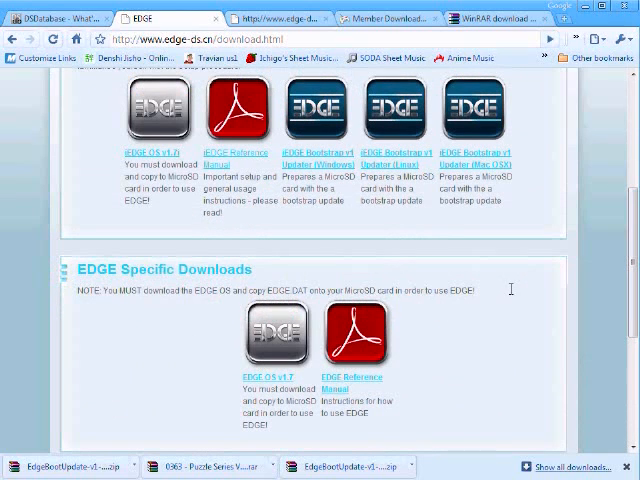
scroll("down", 3)
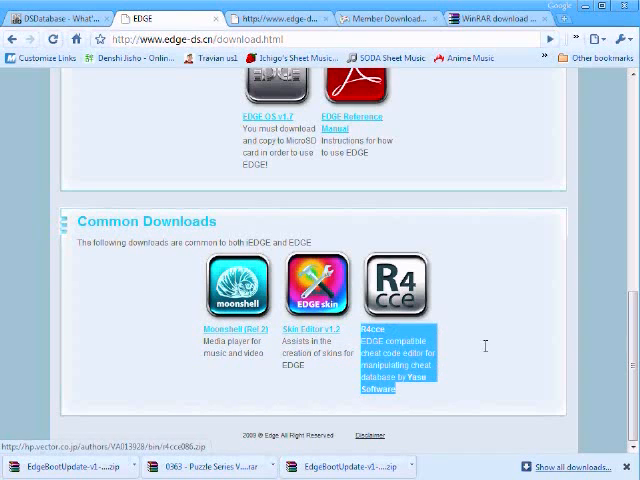
scroll("up", 3)
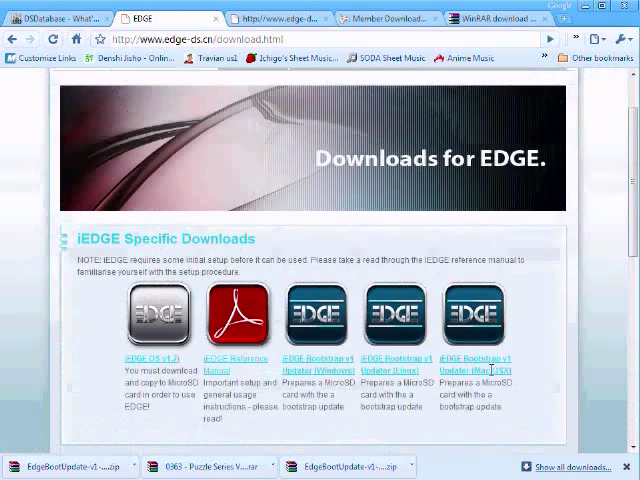
scroll("down", 3)
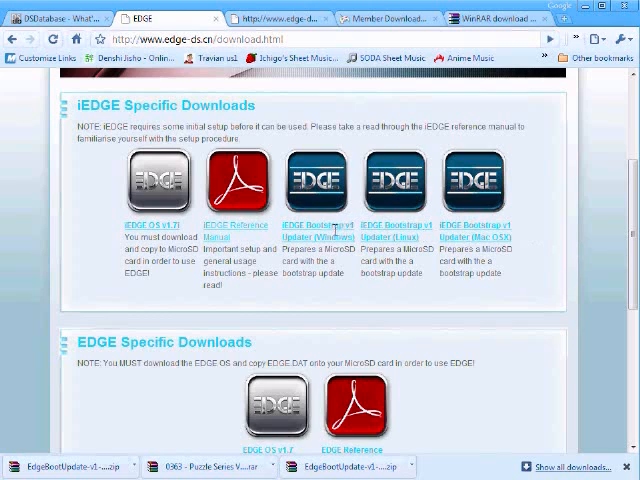
mouse_move(398, 420)
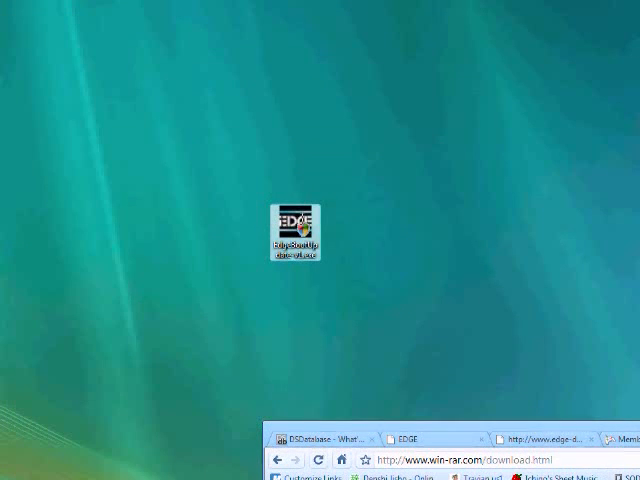
Unpack EdgeBootUpdate, read readme.txt for the required ROM, and launch EdgeBootUpdate-v1.exe
double_click(300, 236)
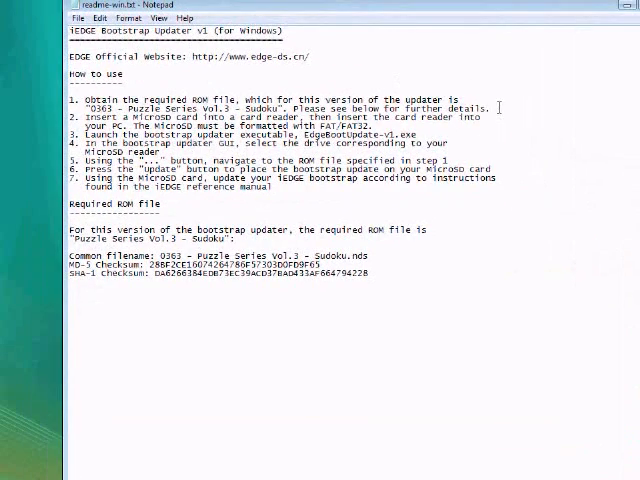
double_click(98, 108)
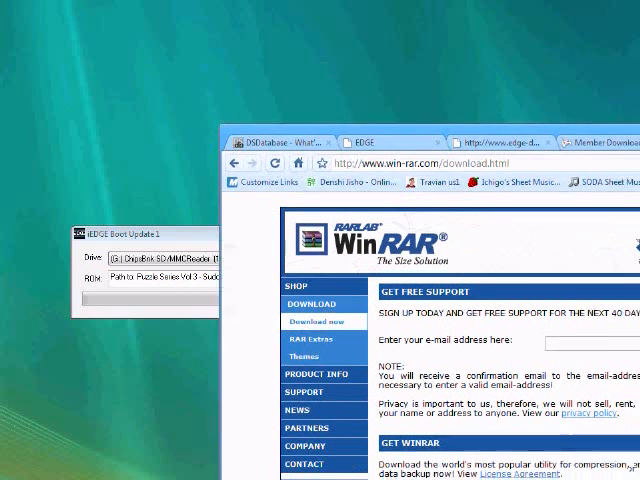
Save the 0363 Puzzle Series ROM to the desktop and minimize Chrome
left_click(528, 120)
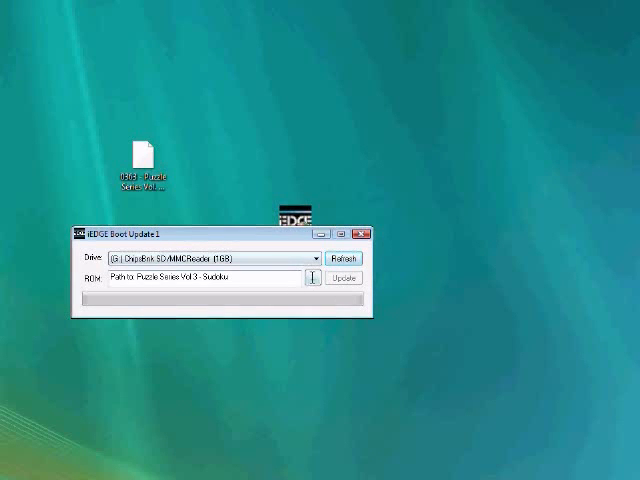
Load the 0363 Sudoku ROM, run Update past the locking error, and confirm Done
left_click(312, 276)
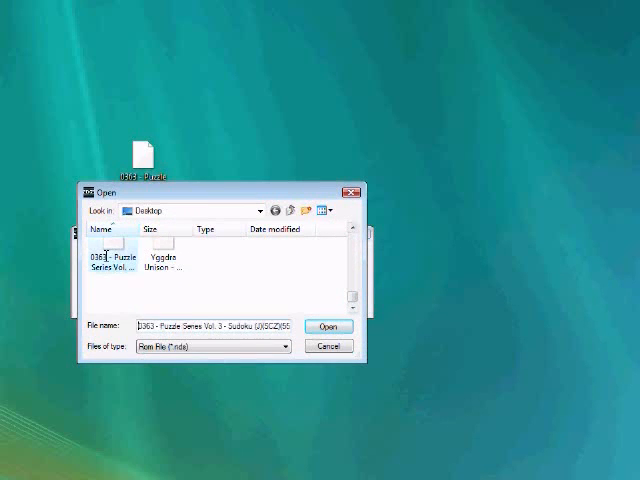
left_click(326, 328)
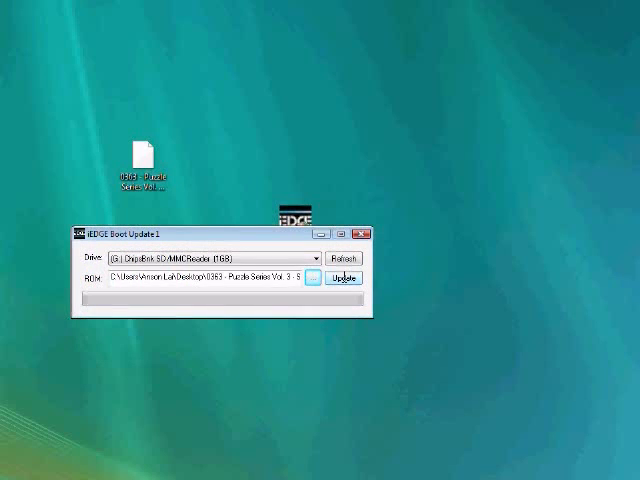
left_click(344, 278)
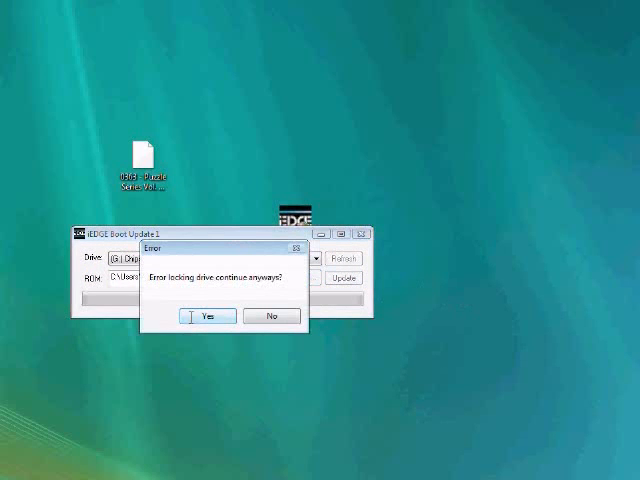
left_click(204, 316)
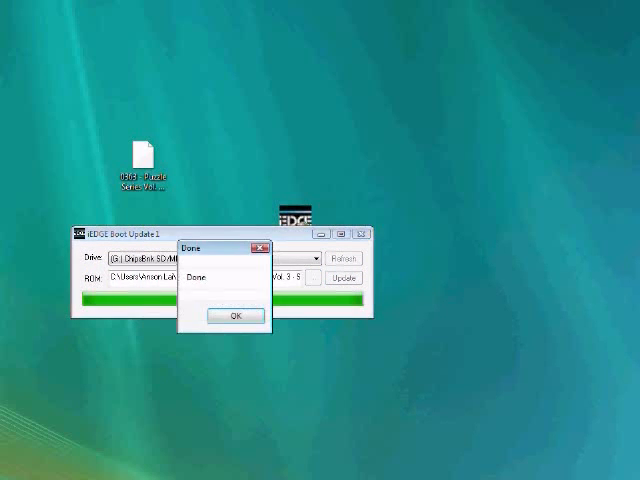
left_click(236, 316)
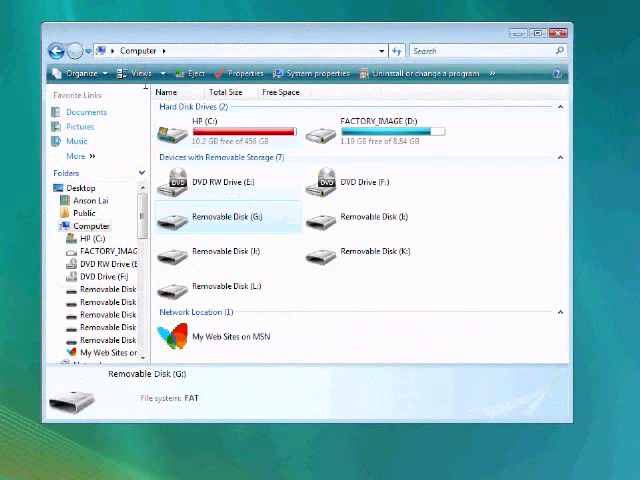
Inspect the SD card's Removable Disk, then close iEDGE Boot Update
double_click(224, 216)
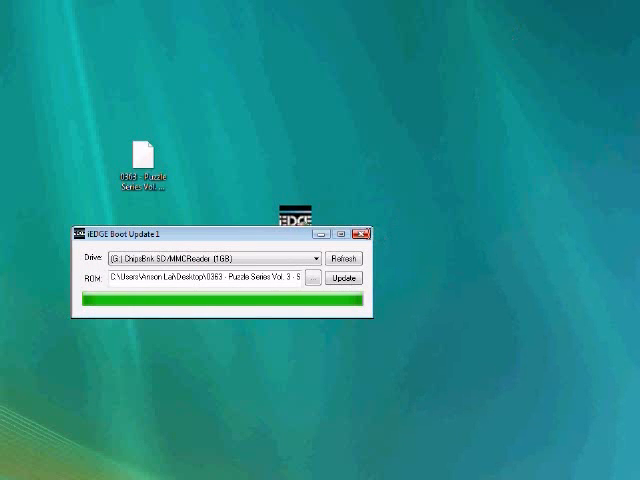
left_click(372, 232)
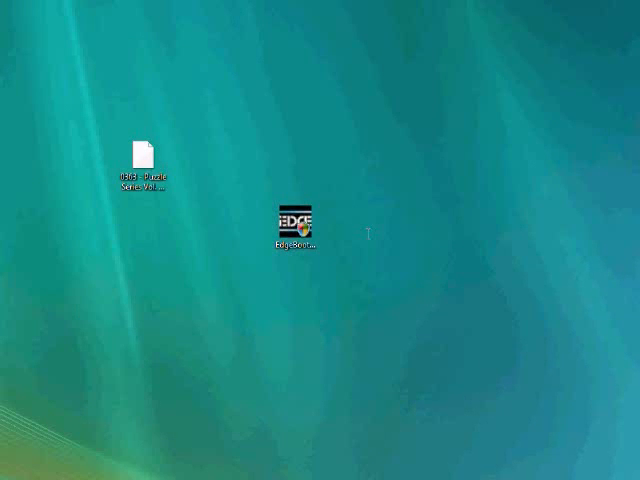